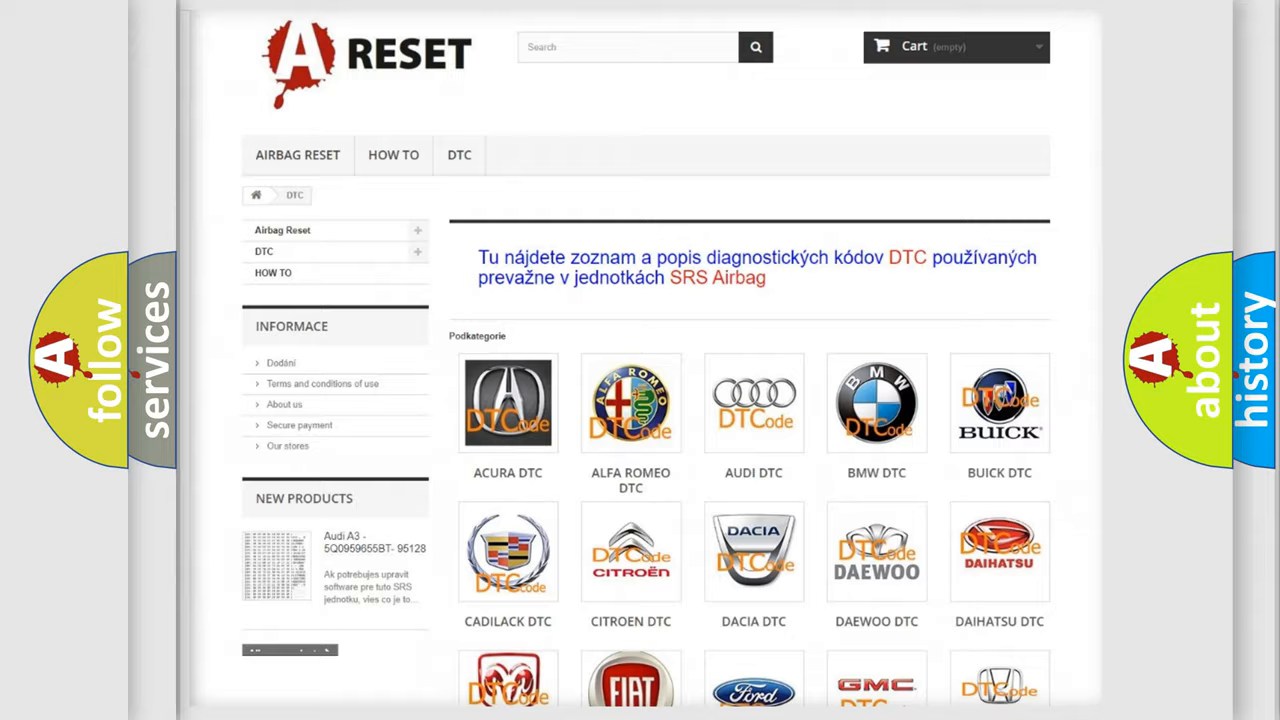
Scroll down the DTC brand logo grid until the Lexus entry is visible
{"action": "scroll", "scroll_direction": "down", "scroll_amount": 3}
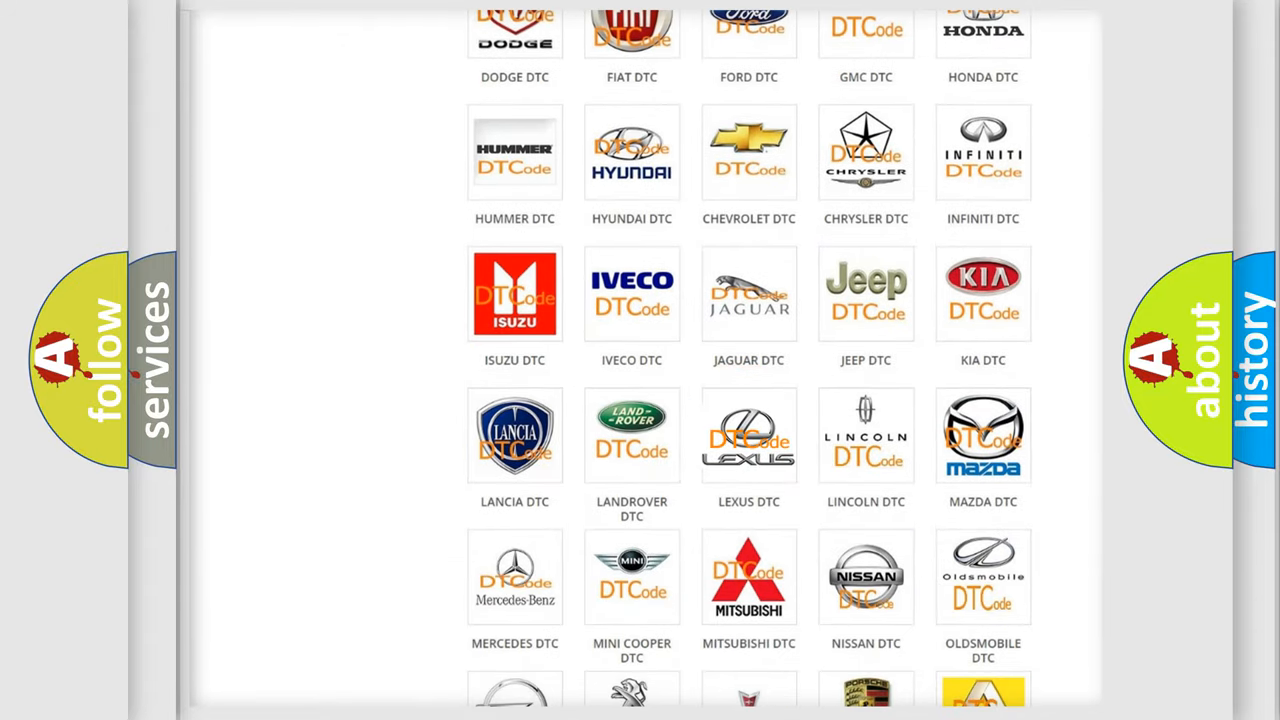
Open the LEXUS DTC page and scroll through its diagnostic code subcategories and back up
{"action": "left_click", "coordinate": [749, 435]}
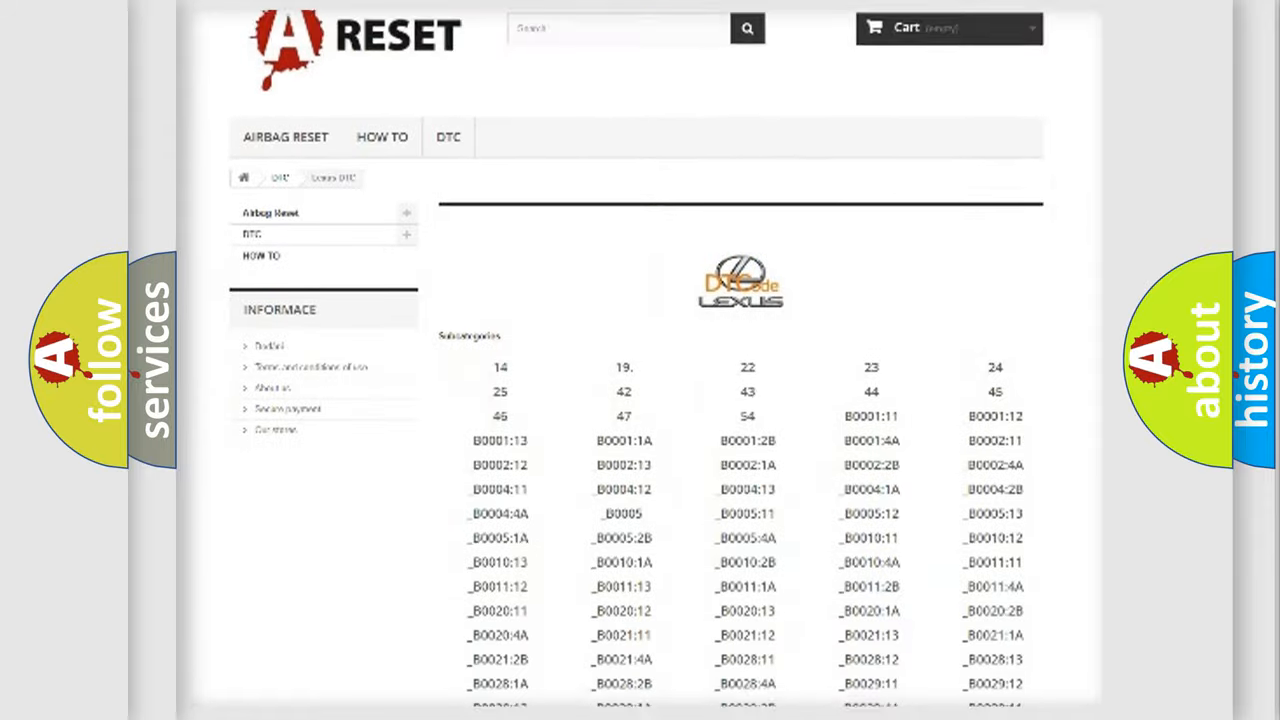
{"action": "scroll", "scroll_direction": "down", "scroll_amount": 3}
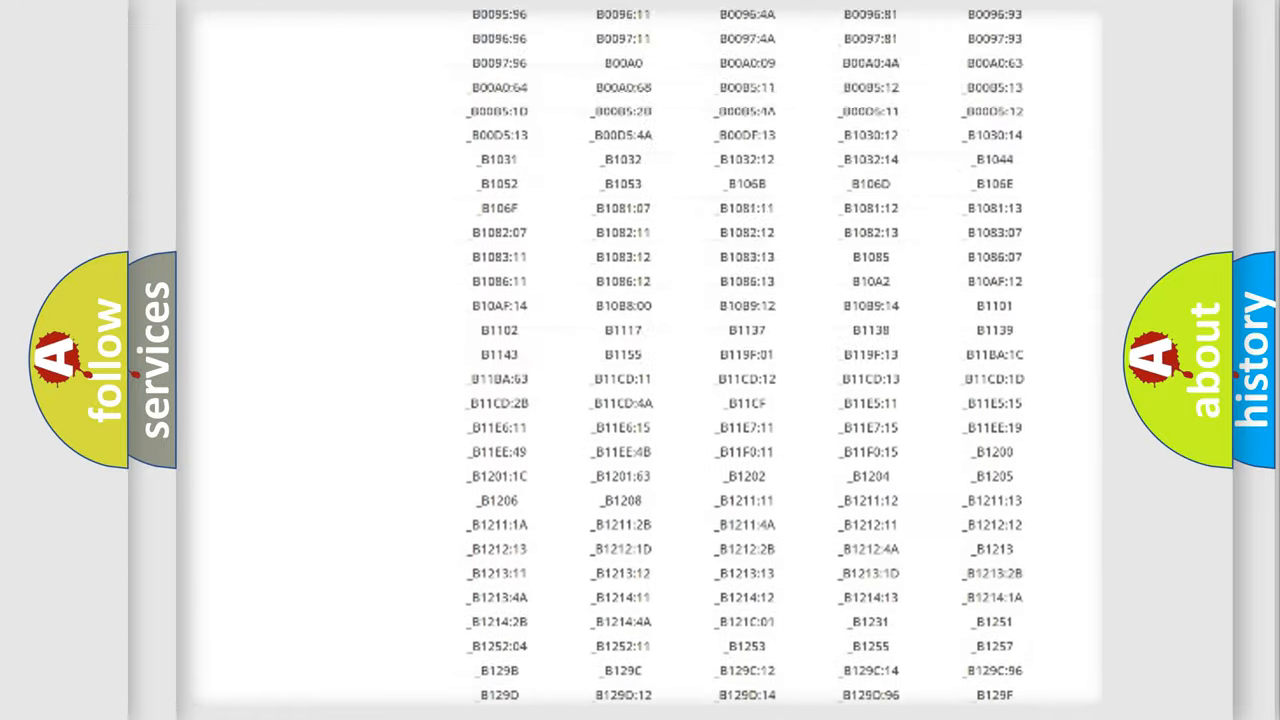
{"action": "scroll", "scroll_direction": "up", "scroll_amount": 3}
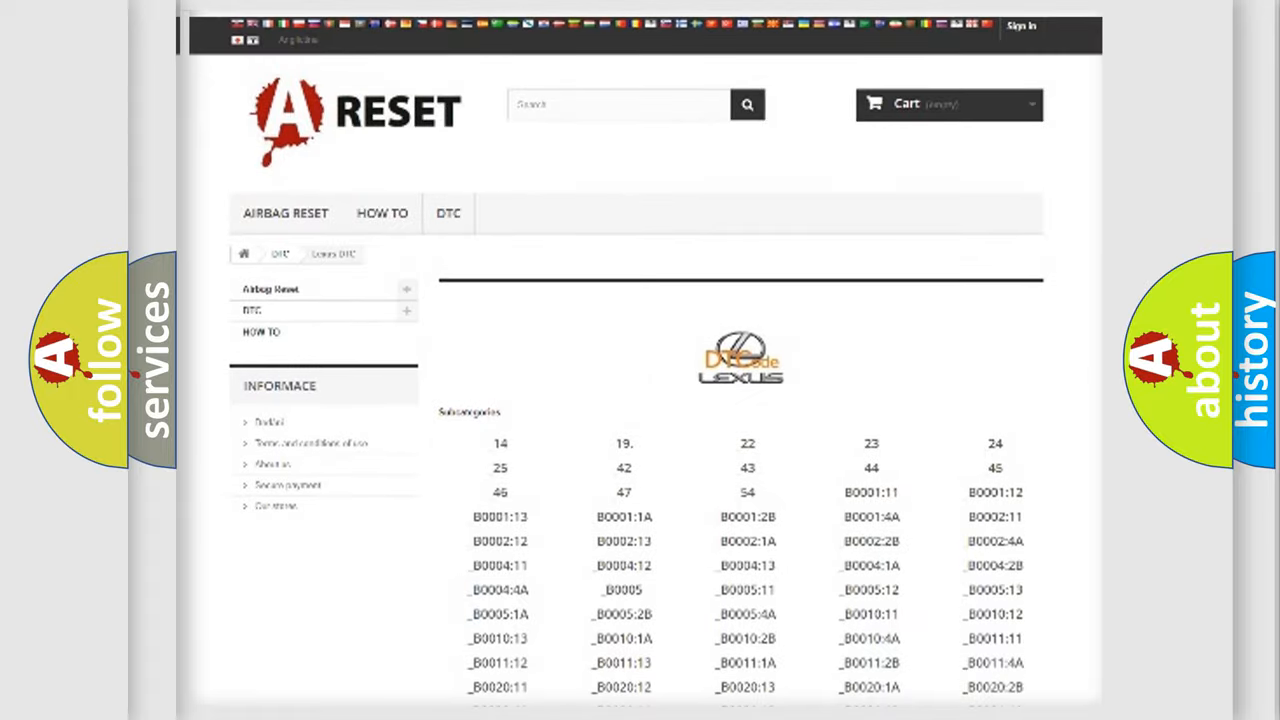